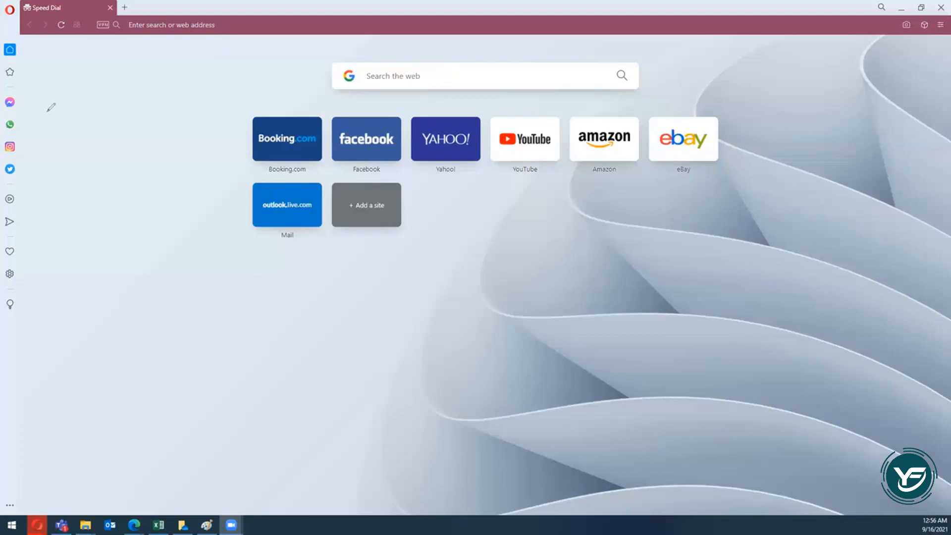
pyautogui.moveTo(163, 25)
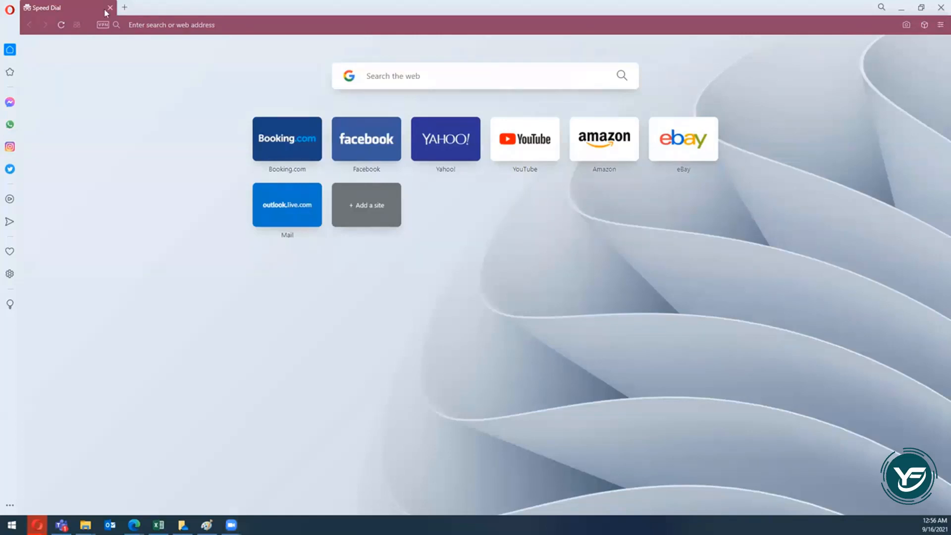
pyautogui.rightClick(172, 25)
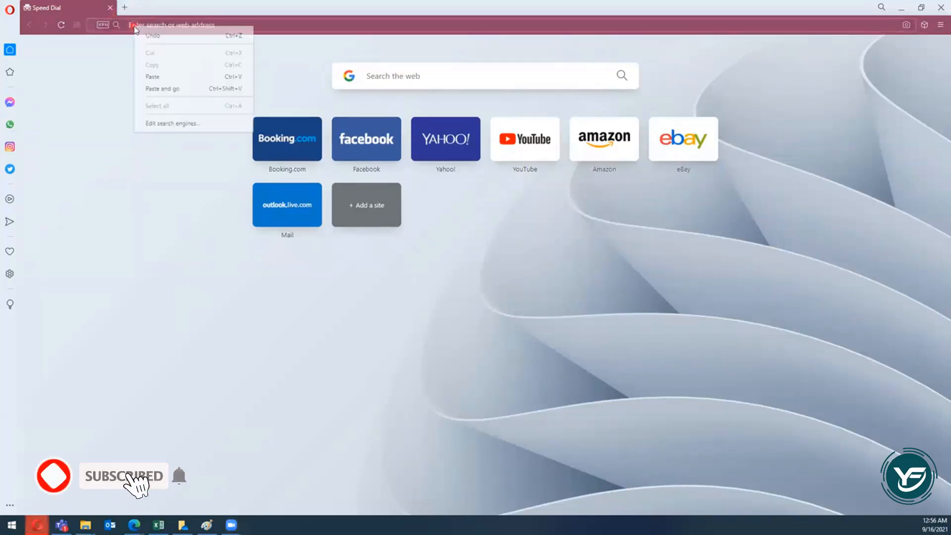
pyautogui.write('https://powerbi.microsoft.com/en-us/')
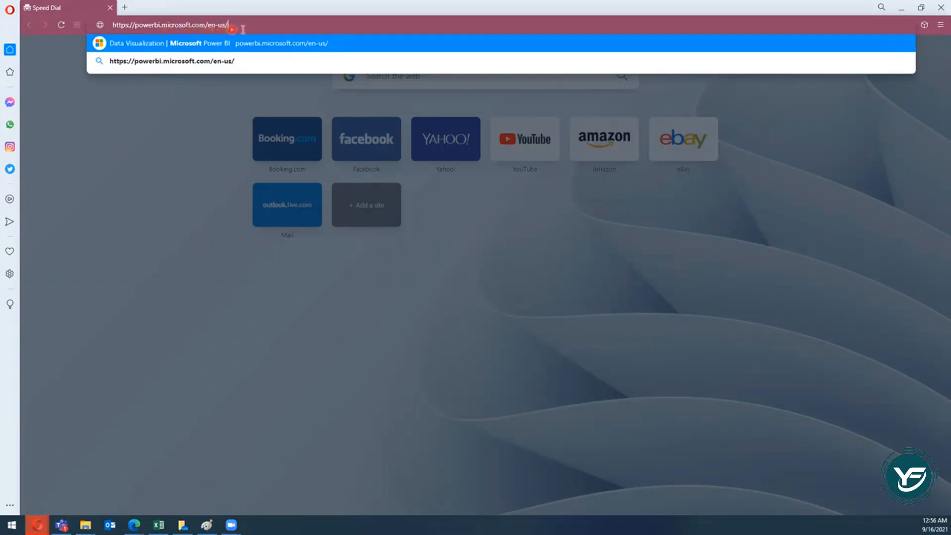
pyautogui.press('Enter')
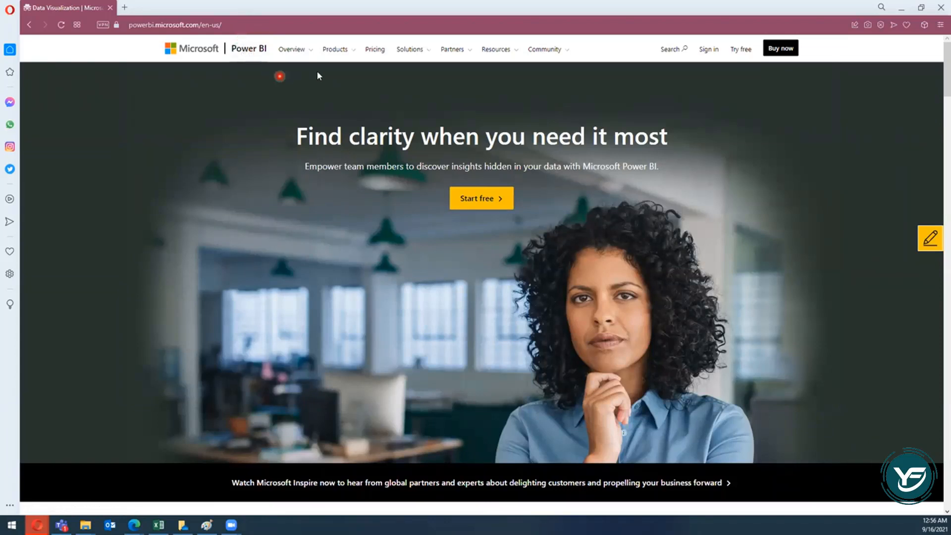
# Choose Power BI Desktop from the Products menu
pyautogui.click(335, 49)
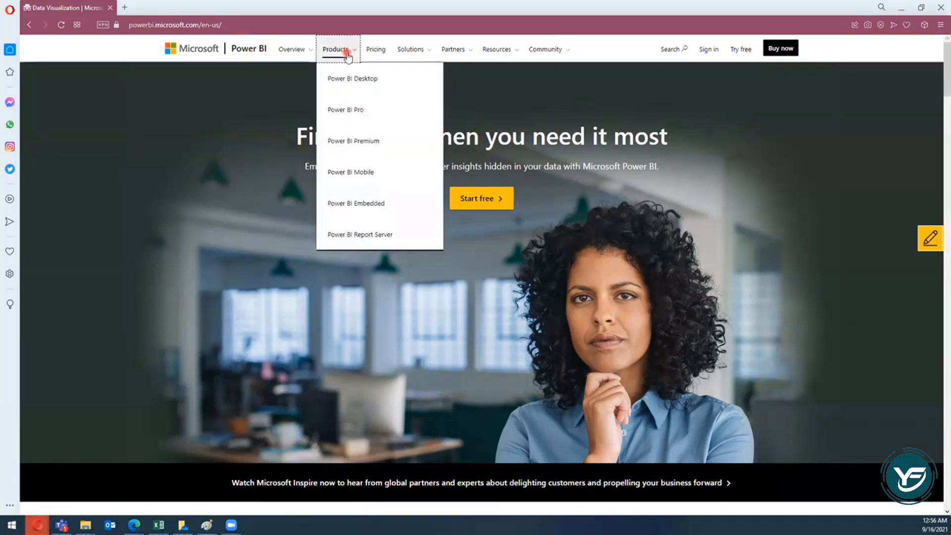
pyautogui.moveTo(351, 78)
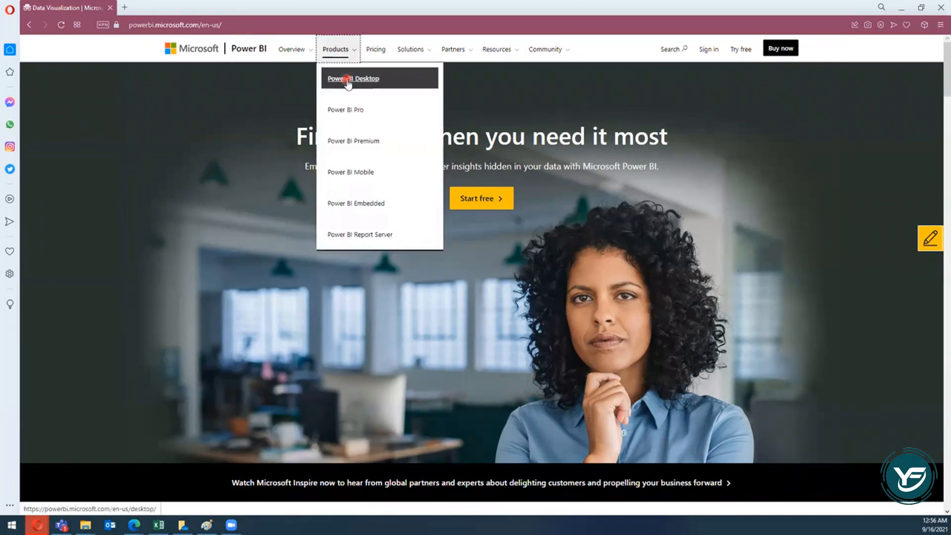
pyautogui.click(353, 79)
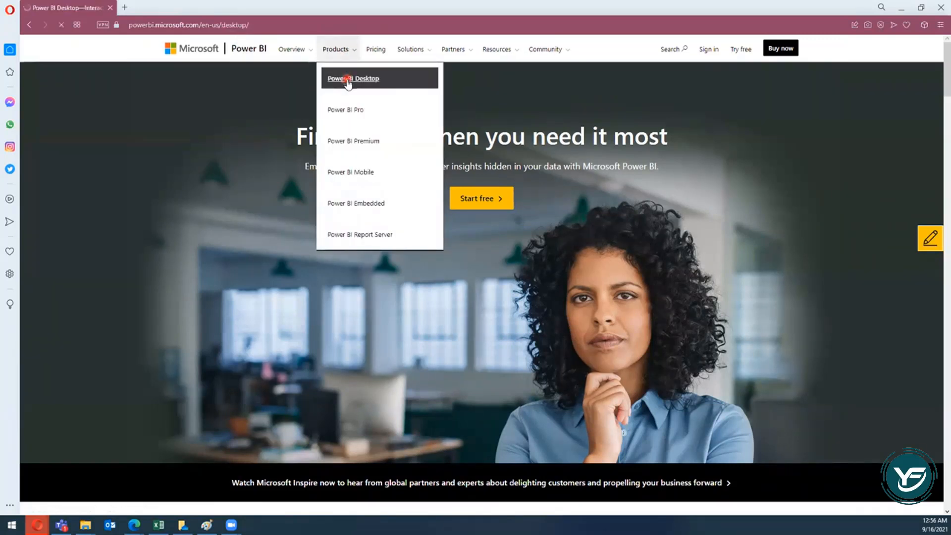
pyautogui.click(353, 78)
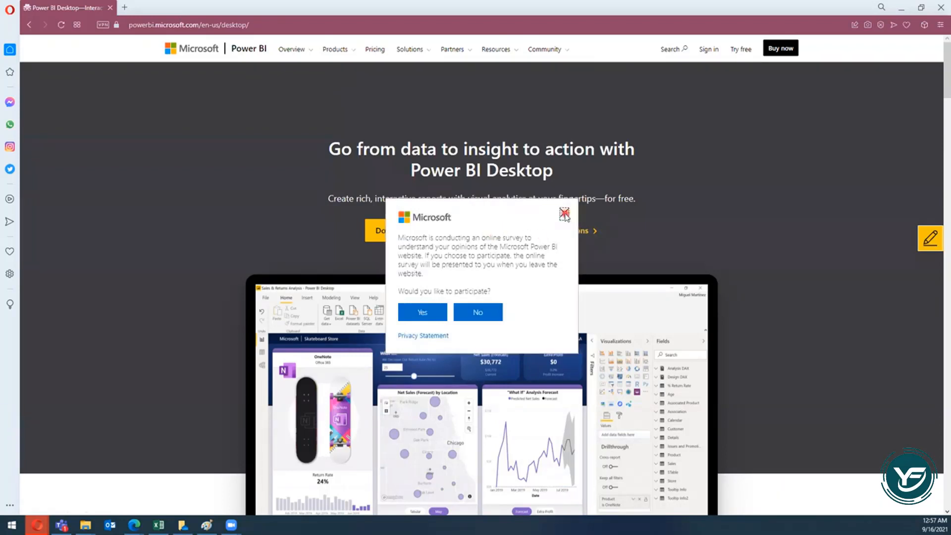
# Dismiss the survey popup and click the yellow Download free button
pyautogui.click(562, 214)
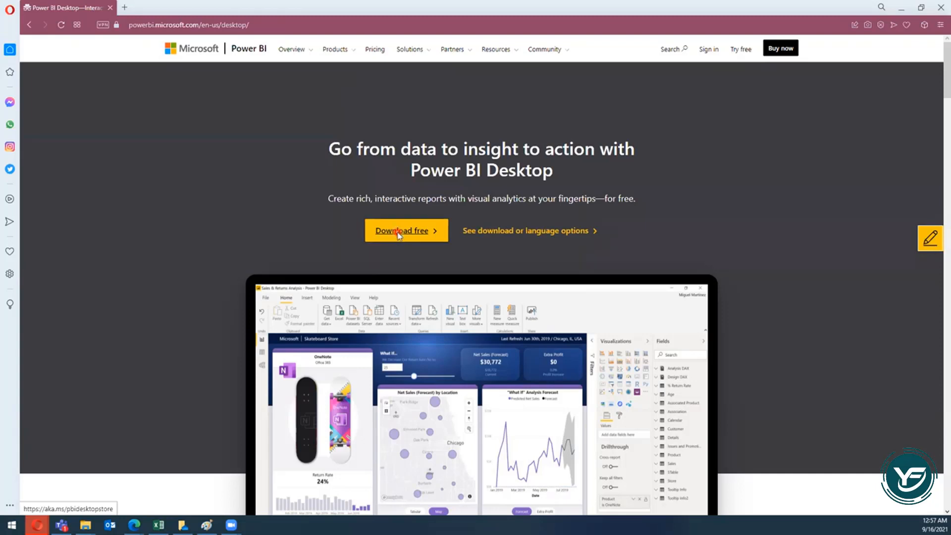
pyautogui.click(402, 230)
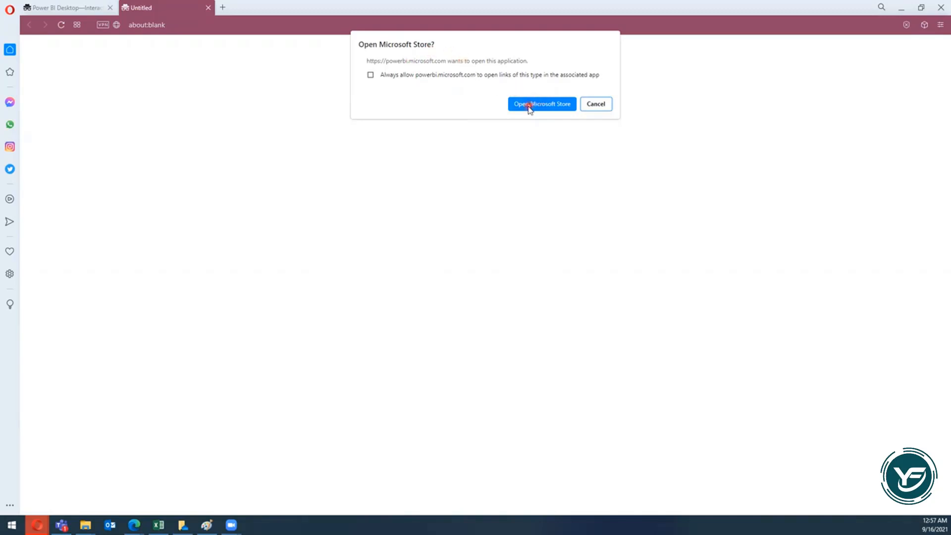
# Accept the browser prompt to open Microsoft Store
pyautogui.click(540, 104)
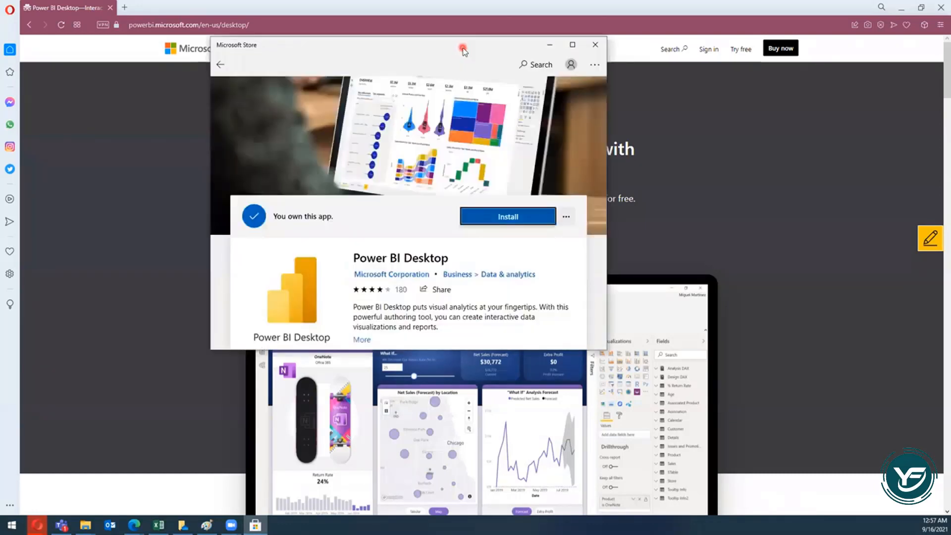
pyautogui.moveTo(571, 45)
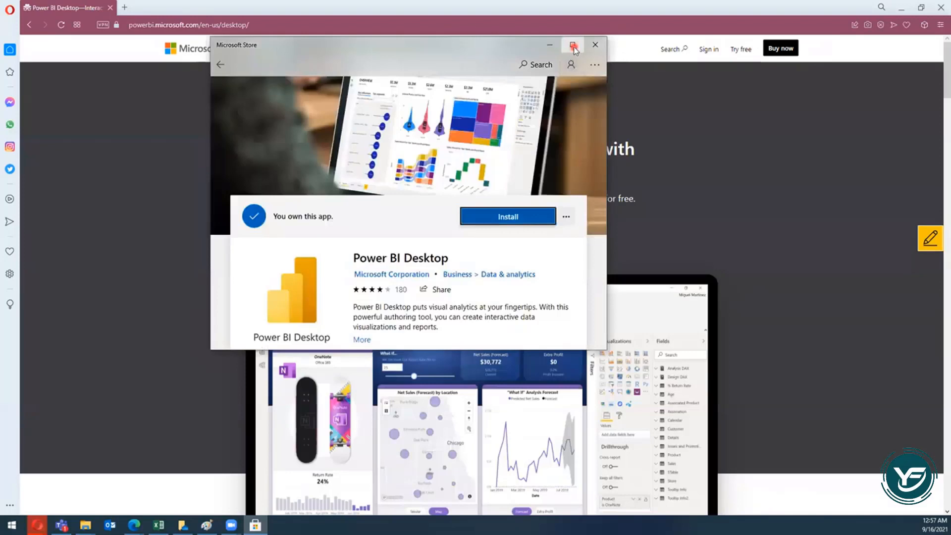
# Maximize the Microsoft Store window showing the Power BI Desktop page
pyautogui.click(572, 45)
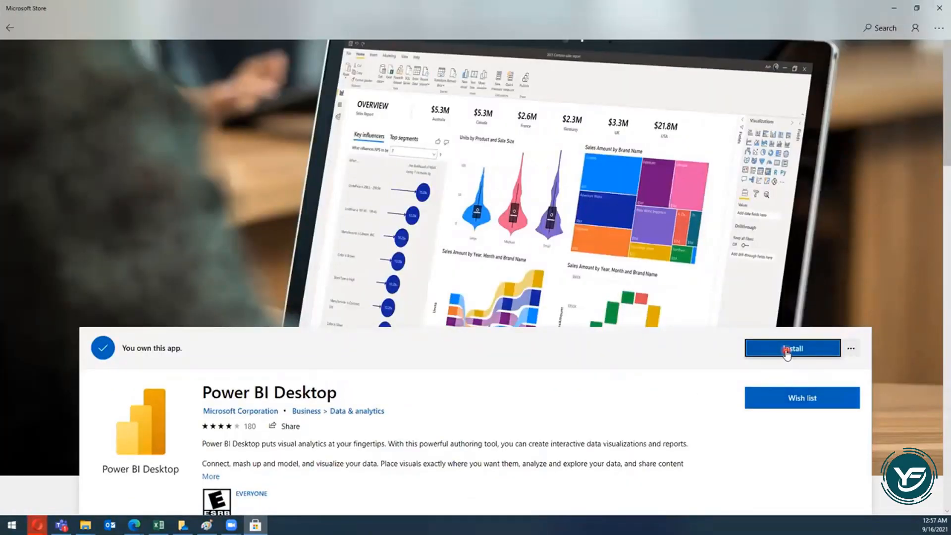
pyautogui.moveTo(842, 132)
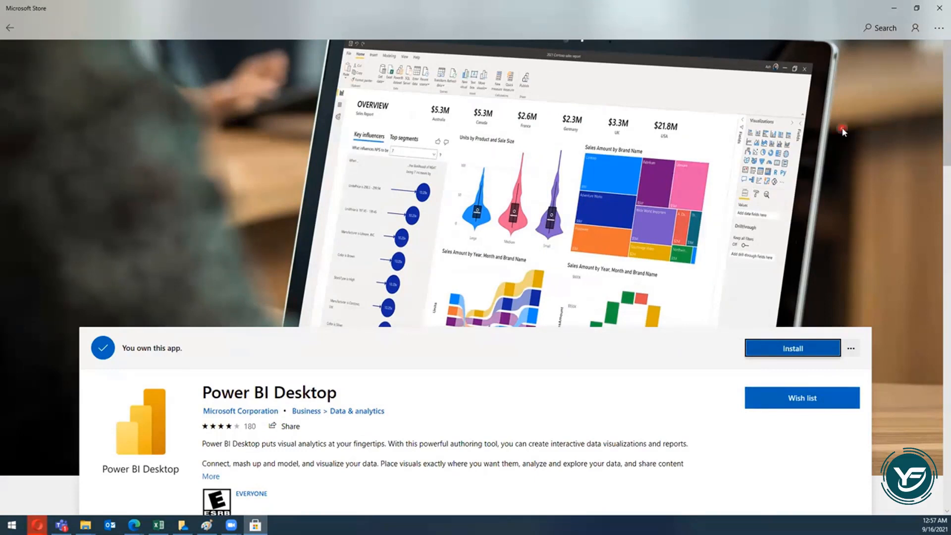
pyautogui.moveTo(788, 134)
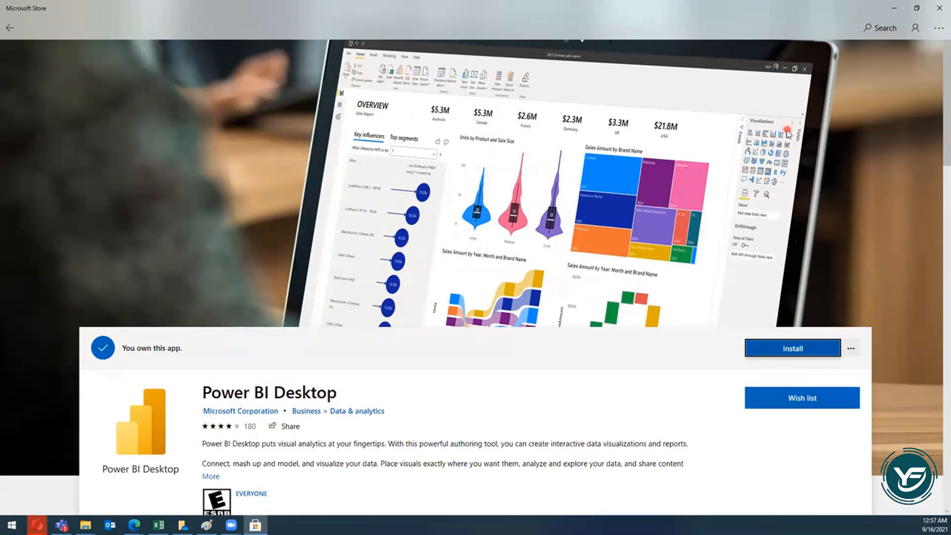
pyautogui.moveTo(761, 152)
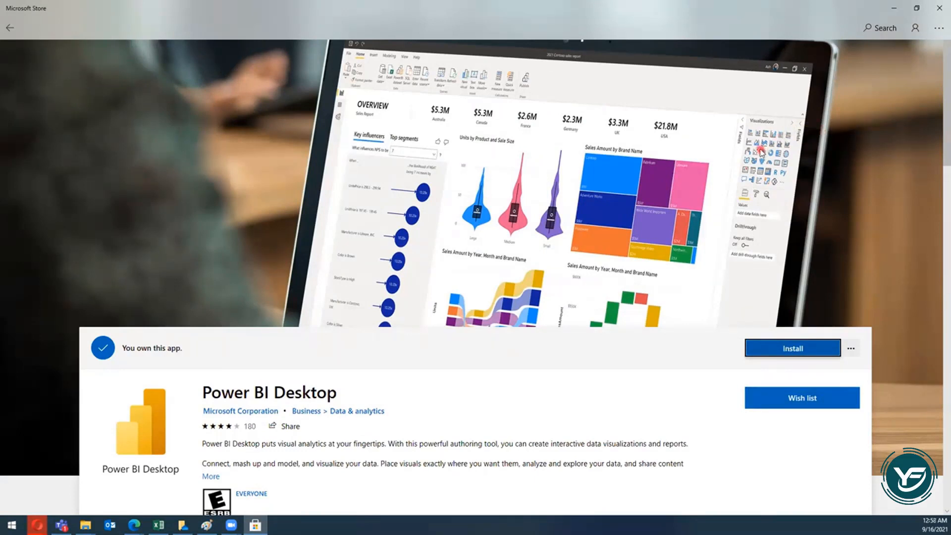
pyautogui.moveTo(731, 167)
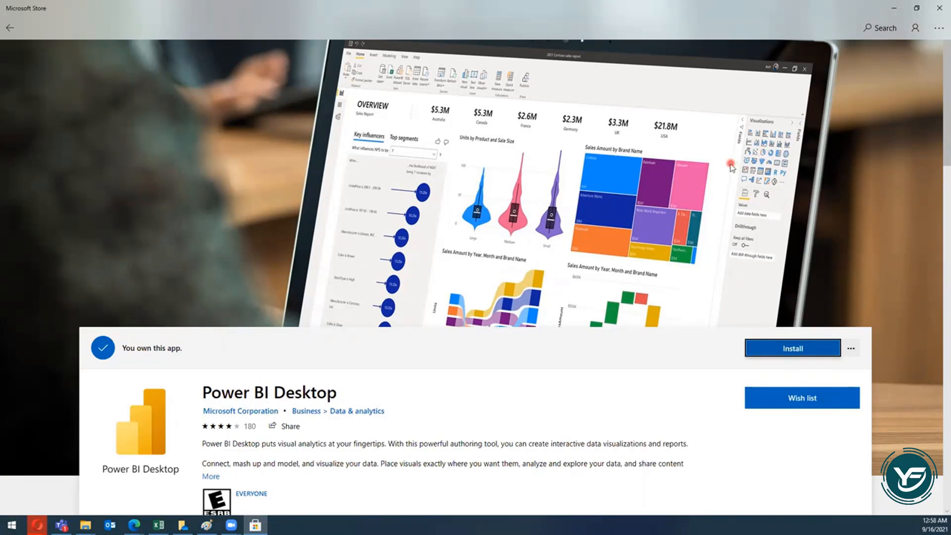
pyautogui.moveTo(724, 171)
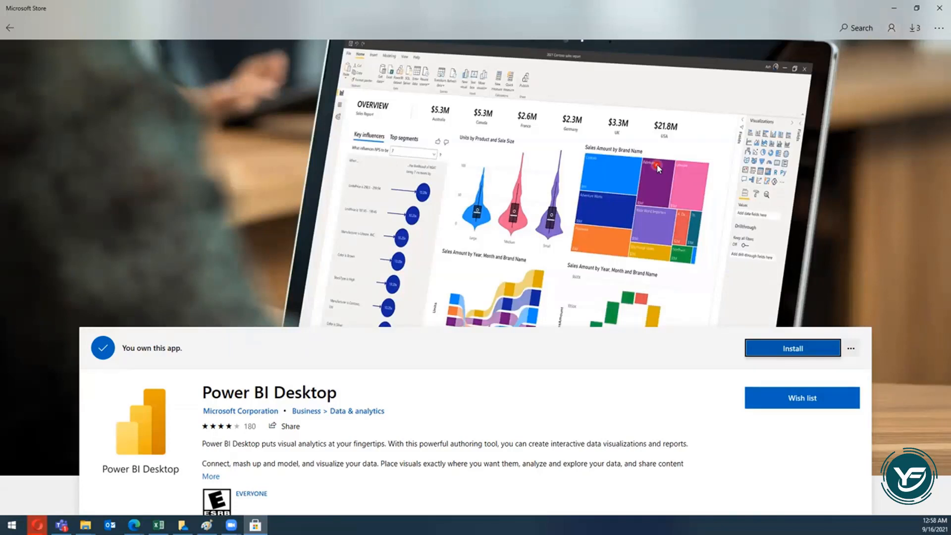
pyautogui.moveTo(640, 188)
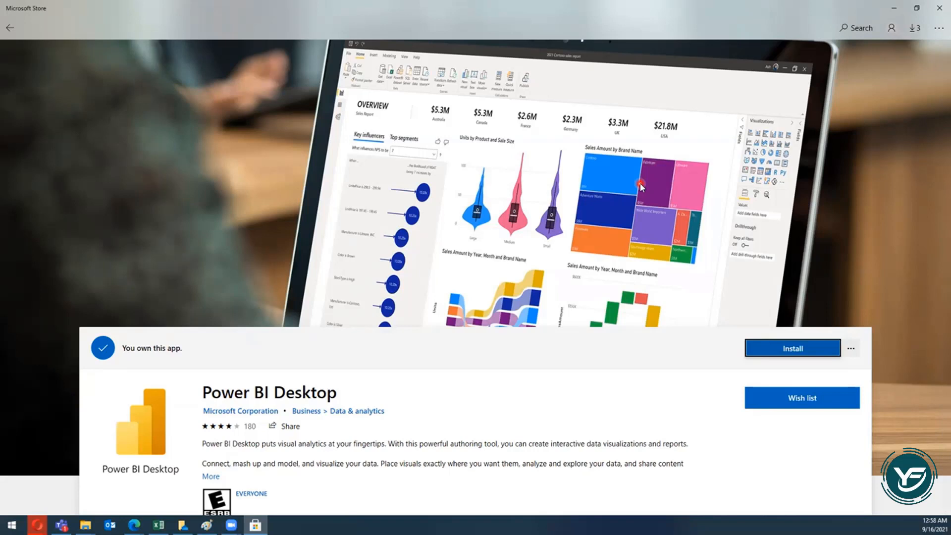
pyautogui.moveTo(727, 276)
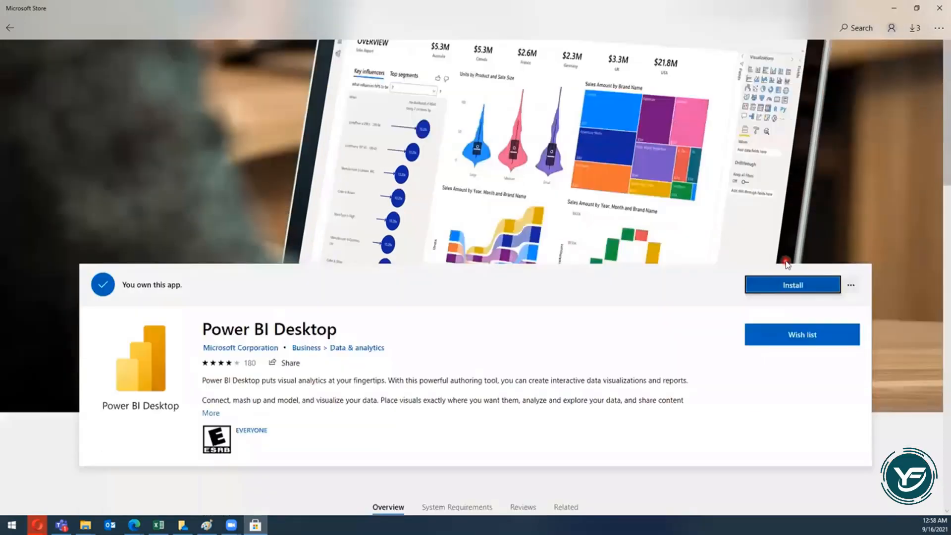
# Scroll the Power BI Desktop page and open its System Requirements tab
pyautogui.scroll(-3)
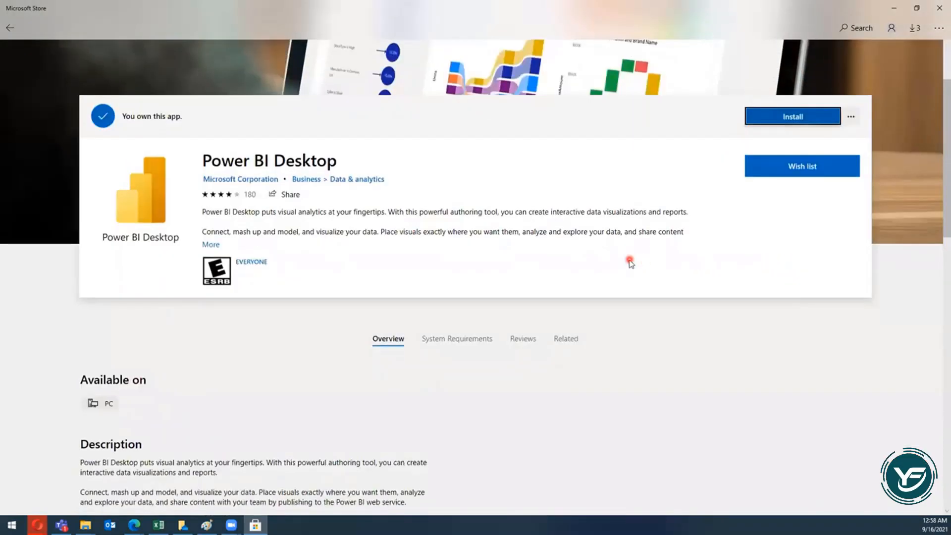
pyautogui.scroll(-3)
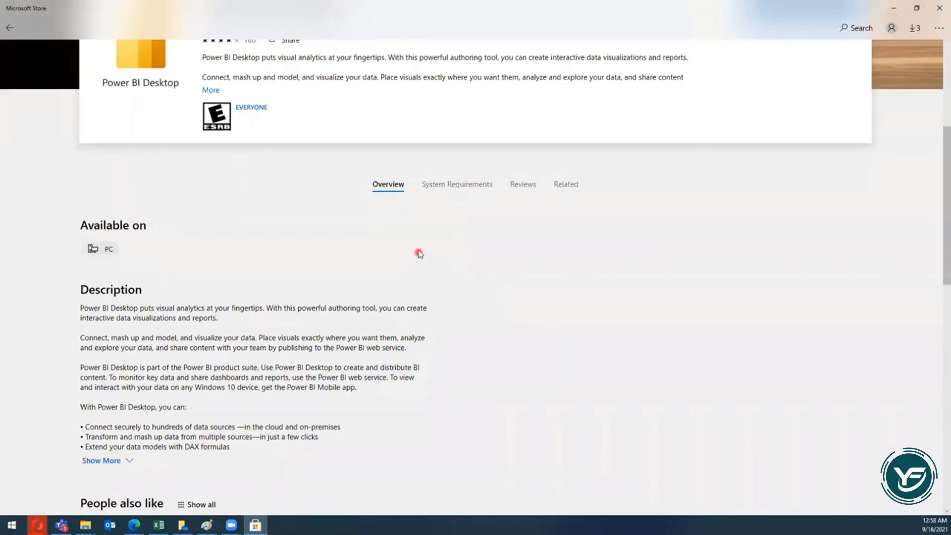
pyautogui.moveTo(323, 270)
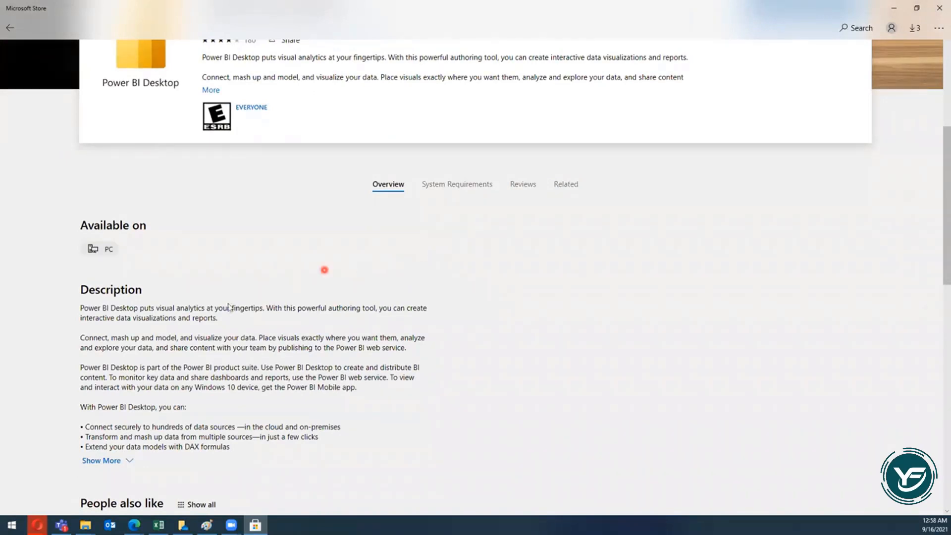
pyautogui.moveTo(380, 231)
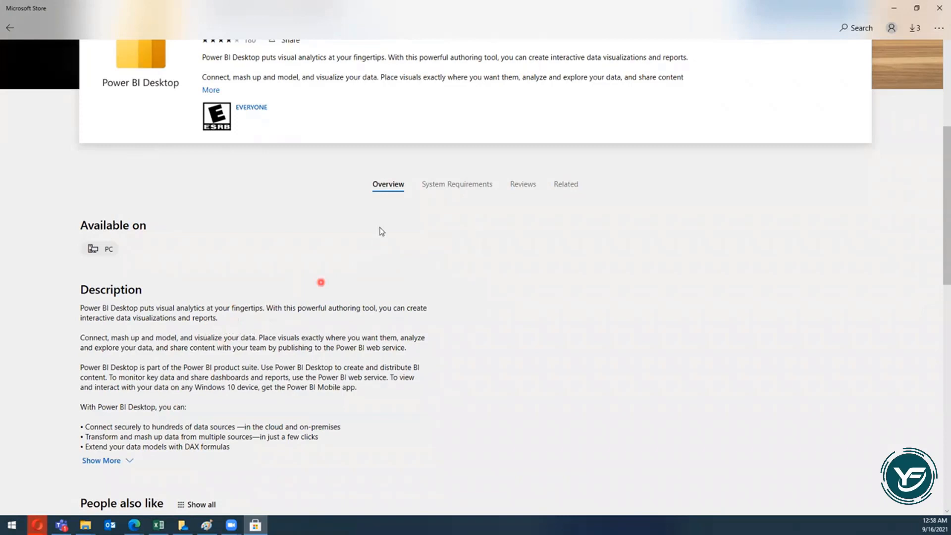
pyautogui.click(456, 184)
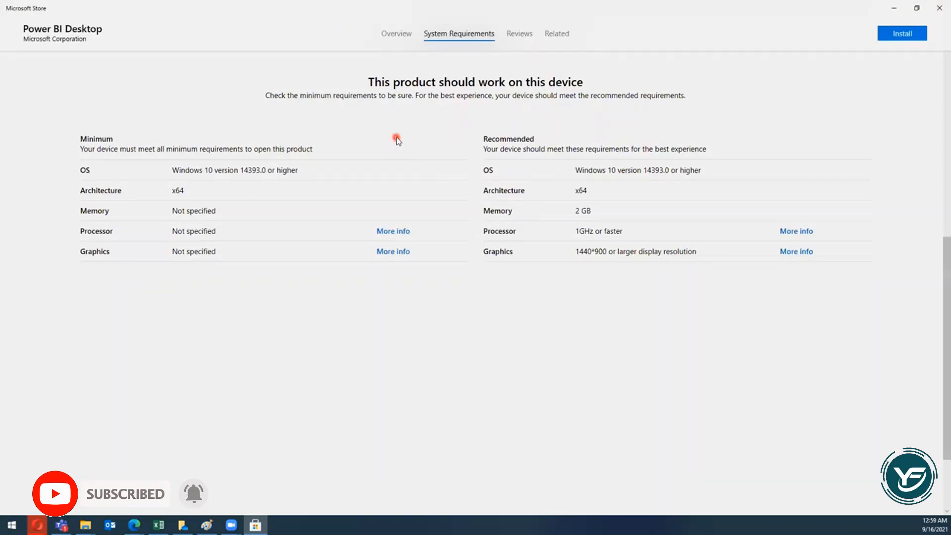
pyautogui.moveTo(514, 130)
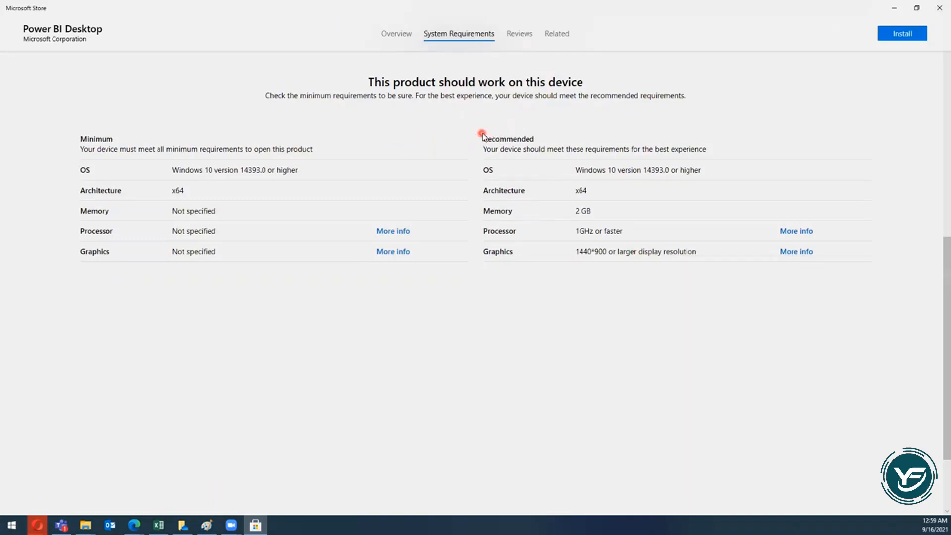
pyautogui.moveTo(513, 237)
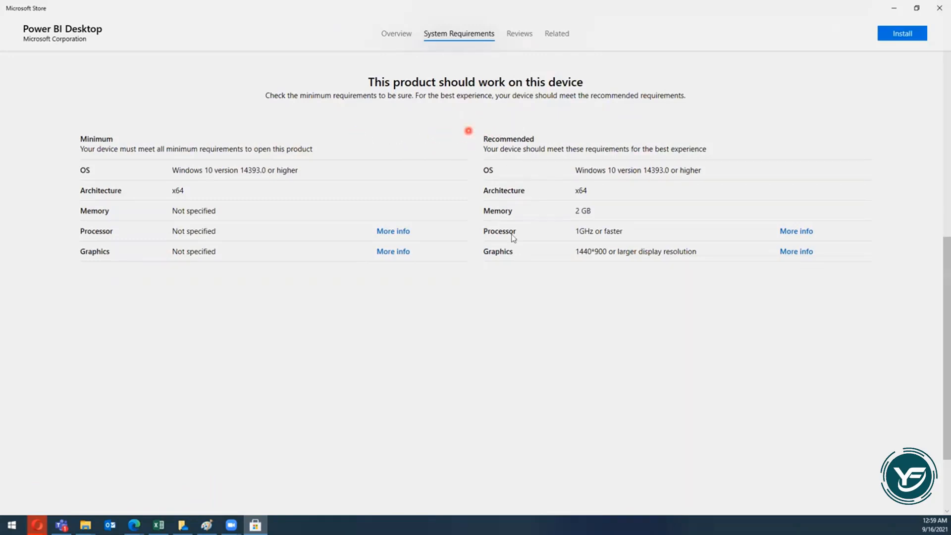
pyautogui.moveTo(515, 164)
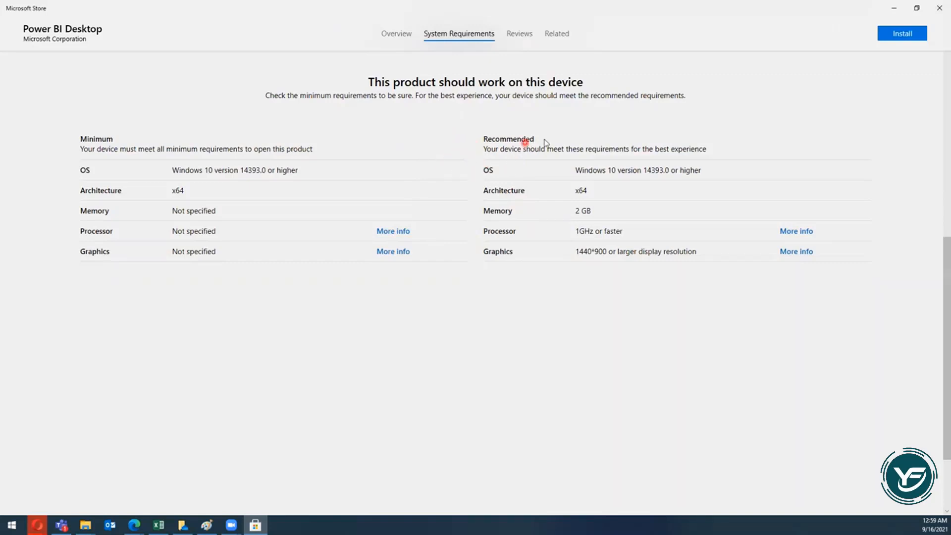
pyautogui.click(518, 33)
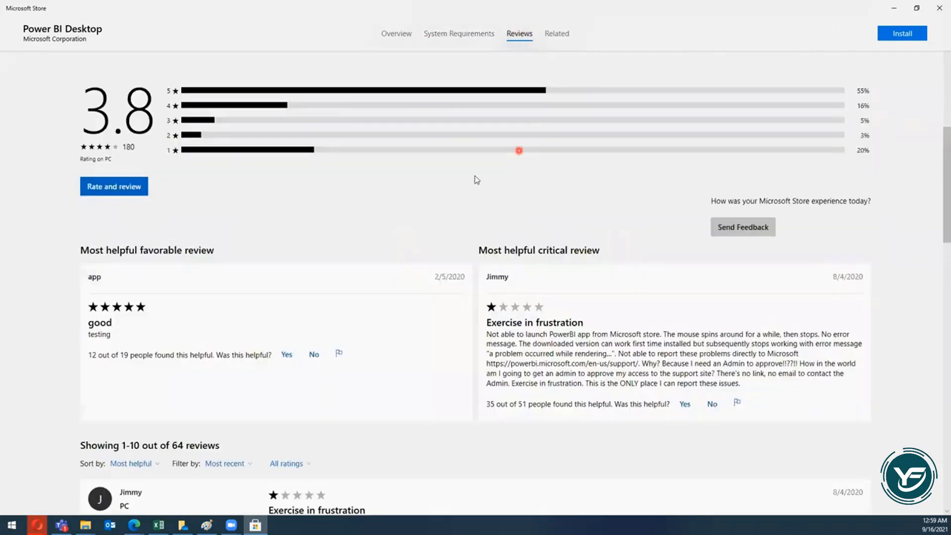
pyautogui.scroll(-3)
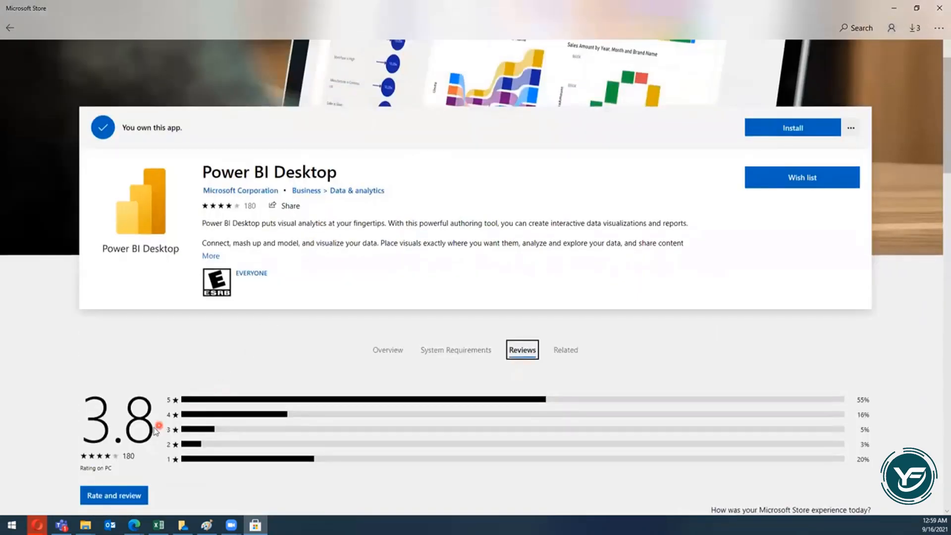
pyautogui.moveTo(154, 430)
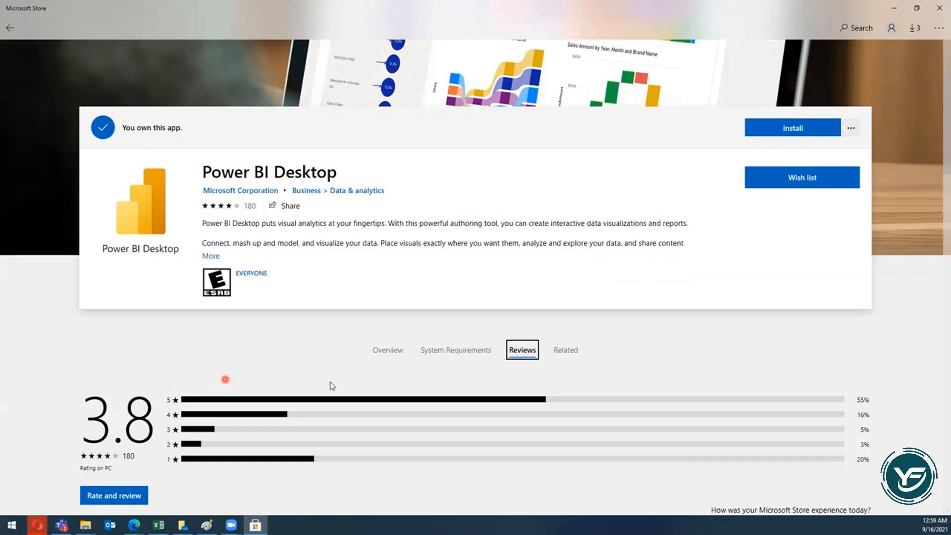
pyautogui.scroll(-3)
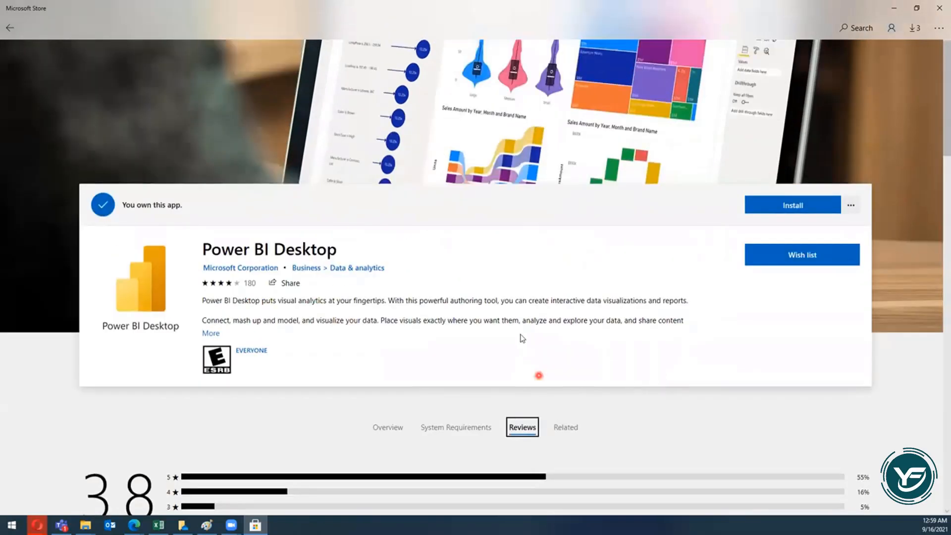
pyautogui.moveTo(407, 341)
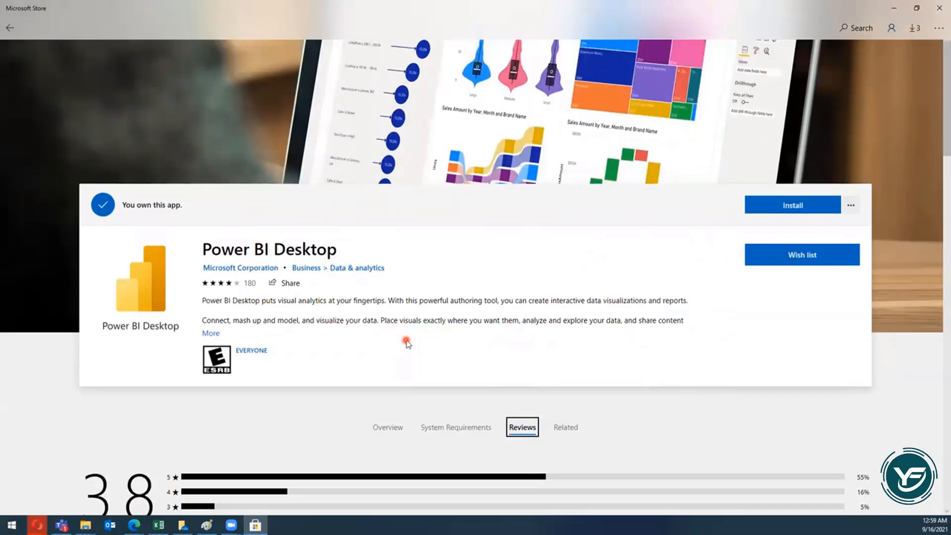
pyautogui.moveTo(405, 337)
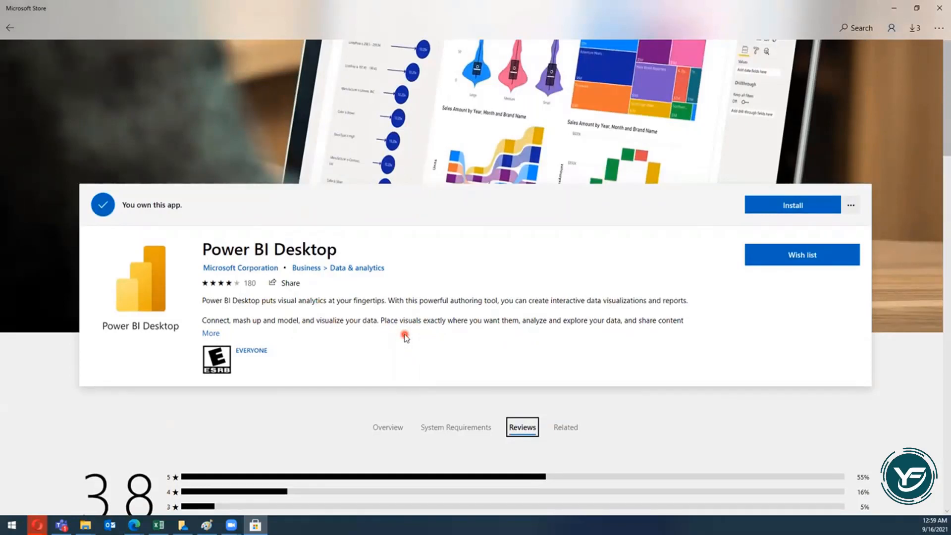
pyautogui.moveTo(564, 285)
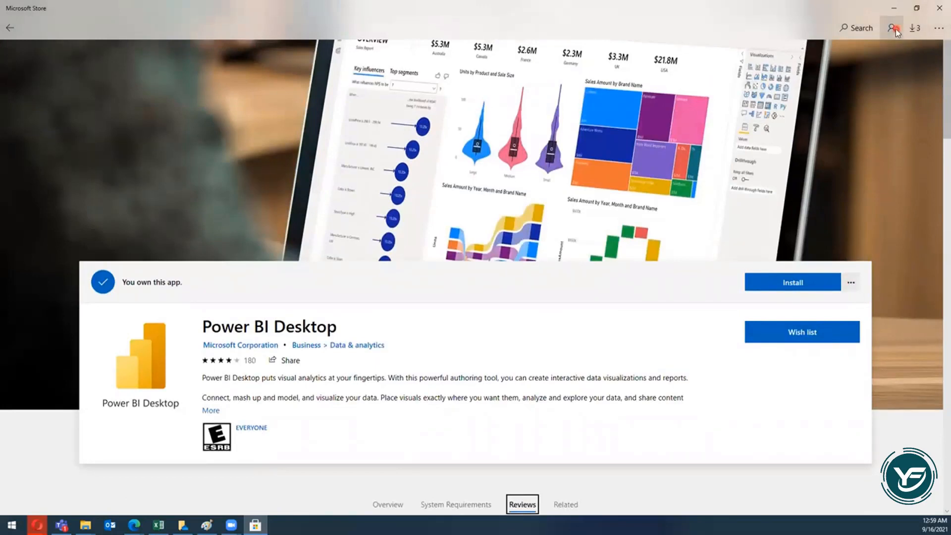
pyautogui.click(891, 28)
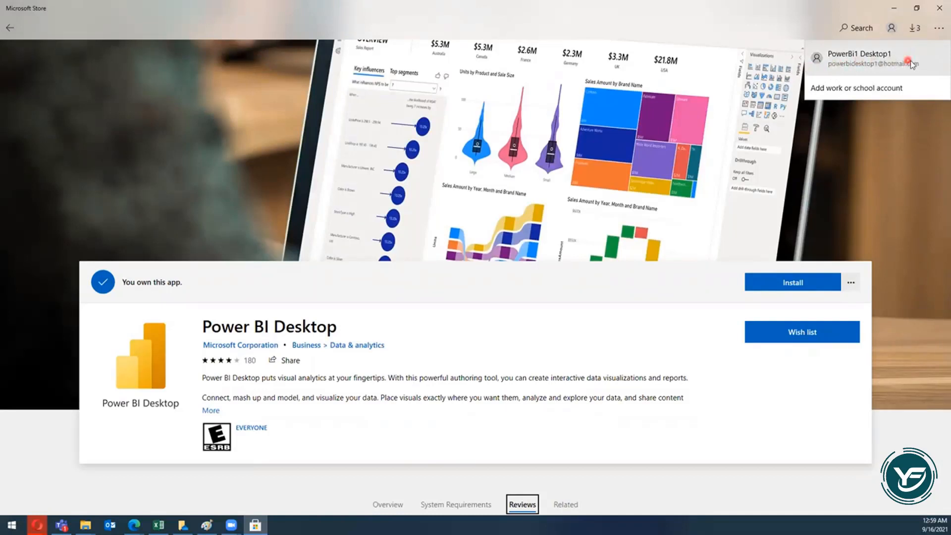
pyautogui.moveTo(881, 73)
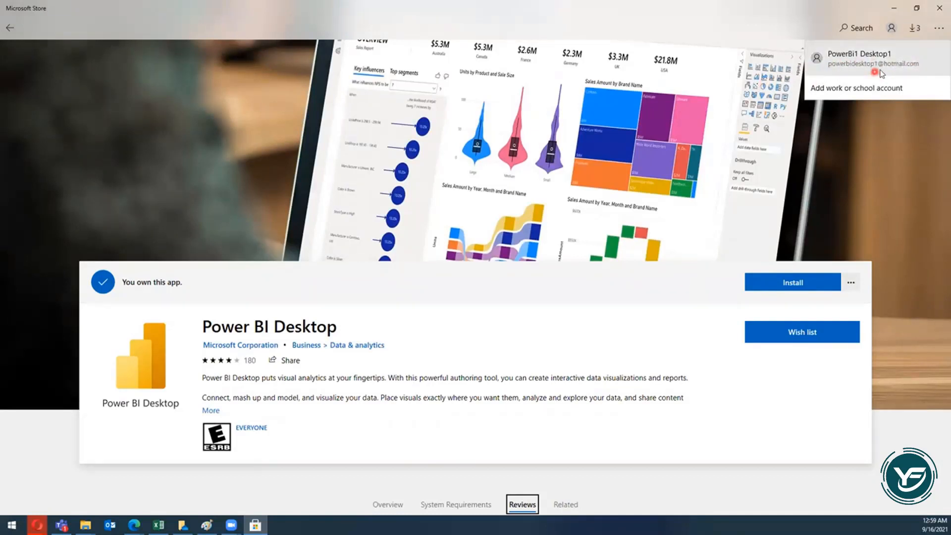
pyautogui.moveTo(883, 159)
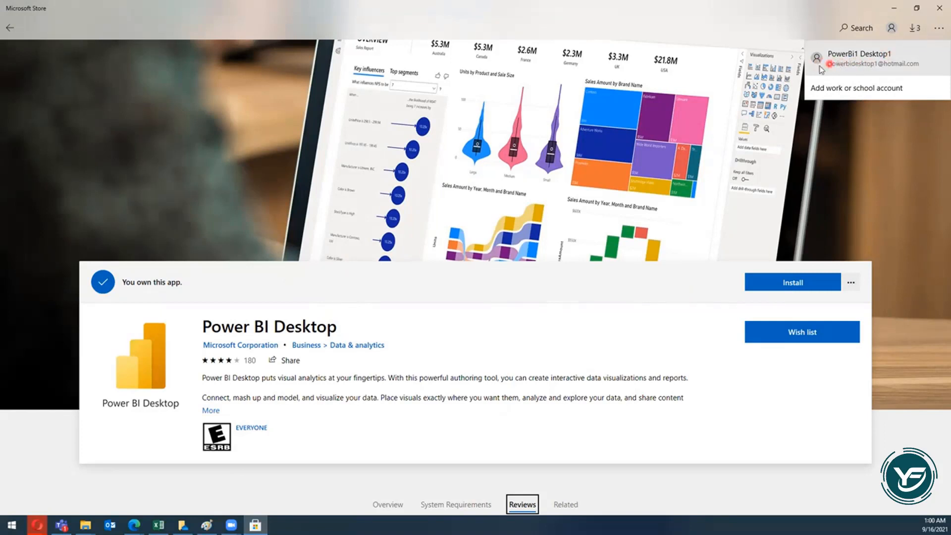
pyautogui.moveTo(826, 70)
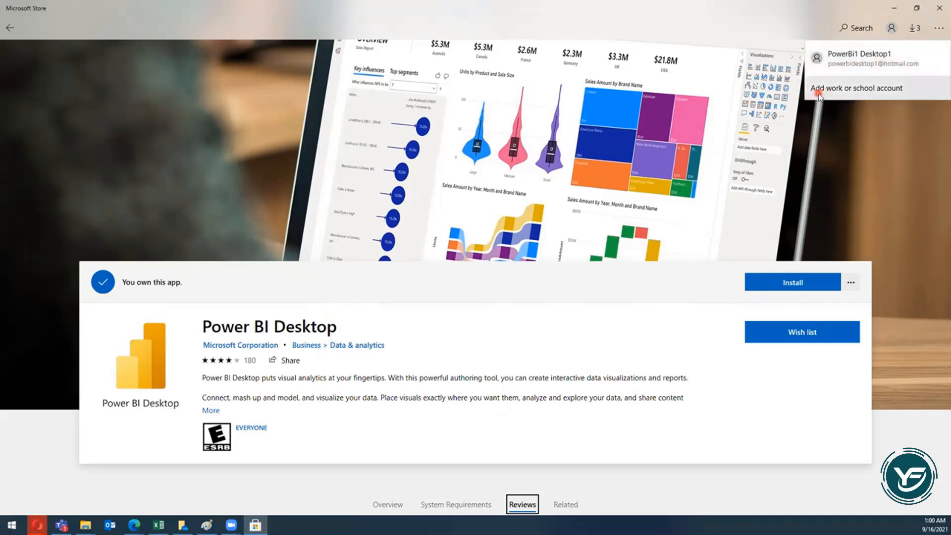
pyautogui.moveTo(712, 275)
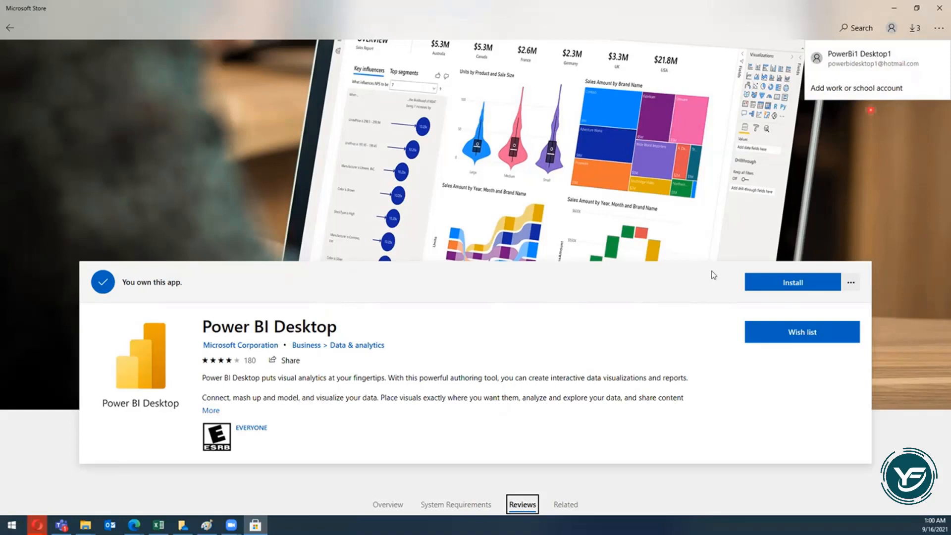
pyautogui.moveTo(685, 297)
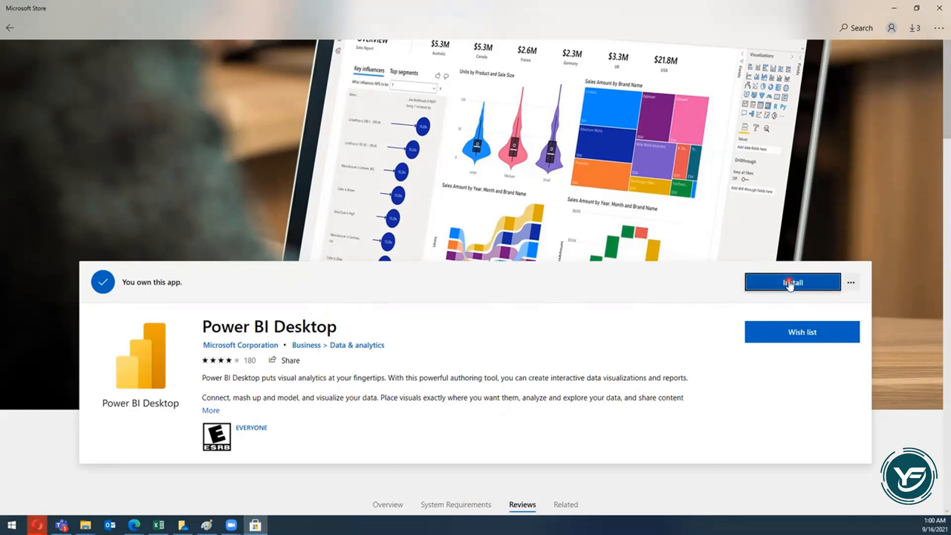
# Install Power BI Desktop from its Store page
pyautogui.click(791, 282)
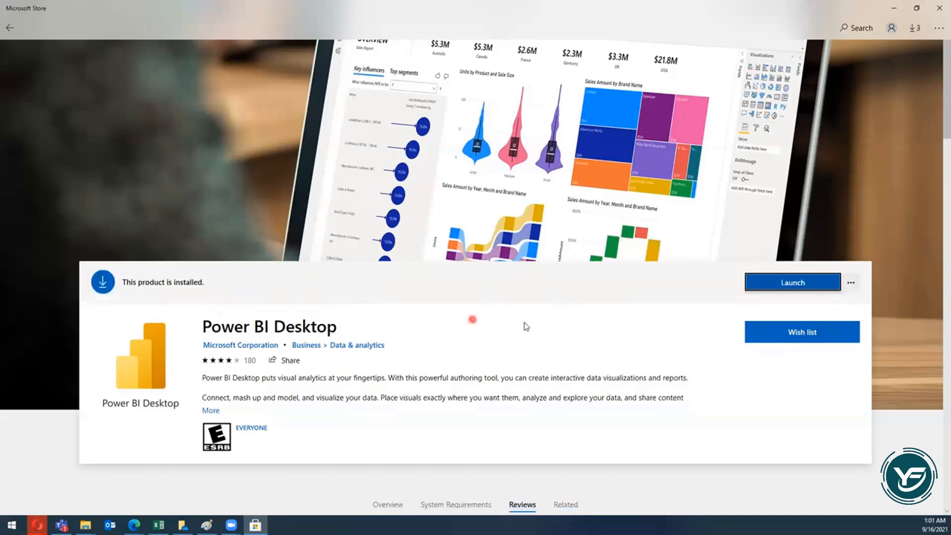
pyautogui.moveTo(207, 302)
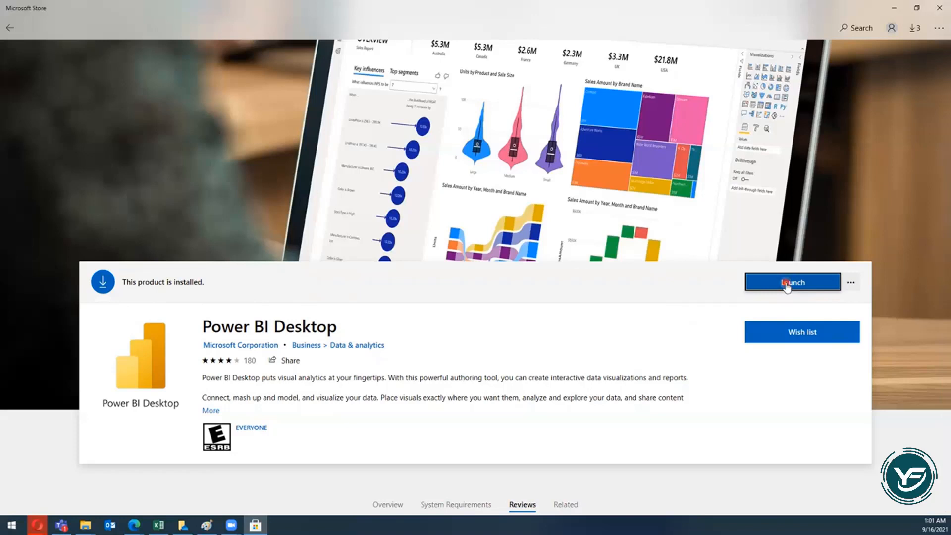
# Launch Power BI Desktop from the Store page and bring its window forward
pyautogui.click(792, 282)
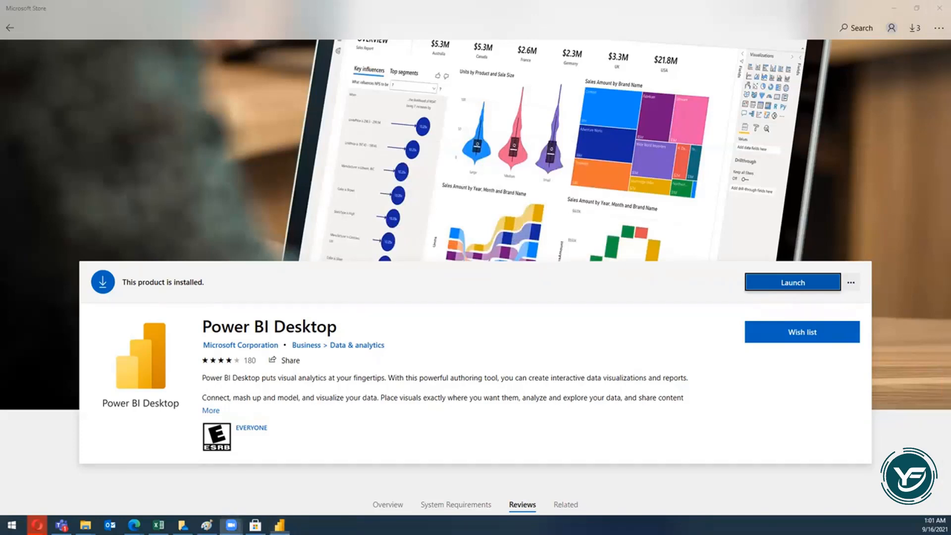
pyautogui.click(791, 282)
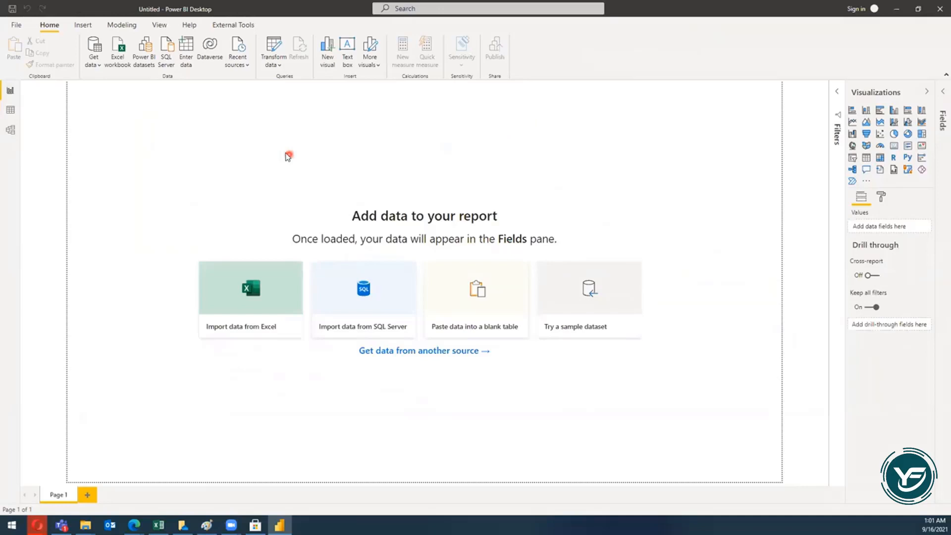
pyautogui.moveTo(839, 51)
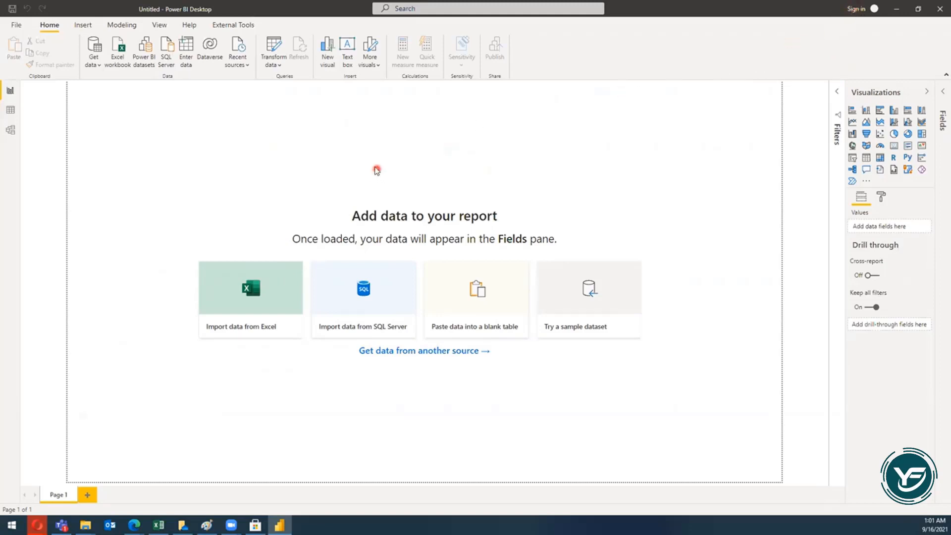
pyautogui.moveTo(297, 159)
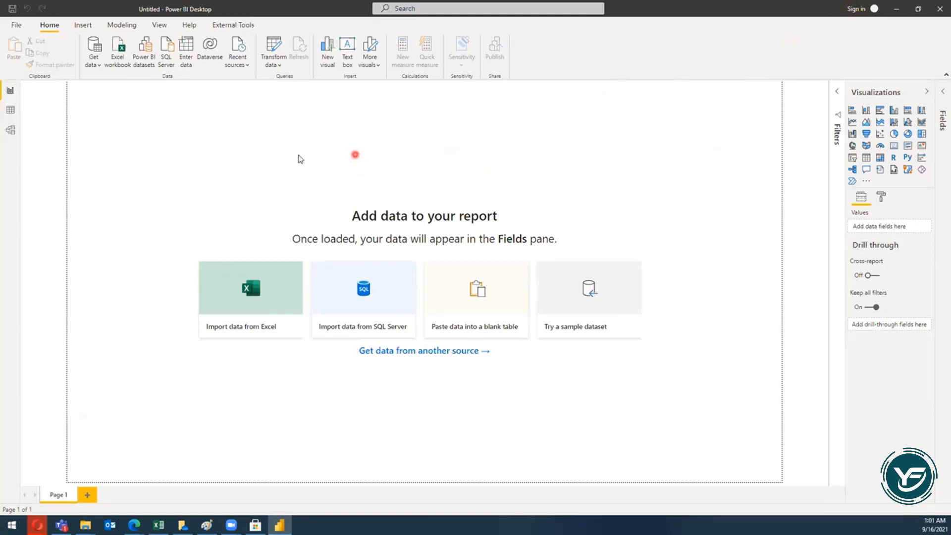
pyautogui.moveTo(51, 129)
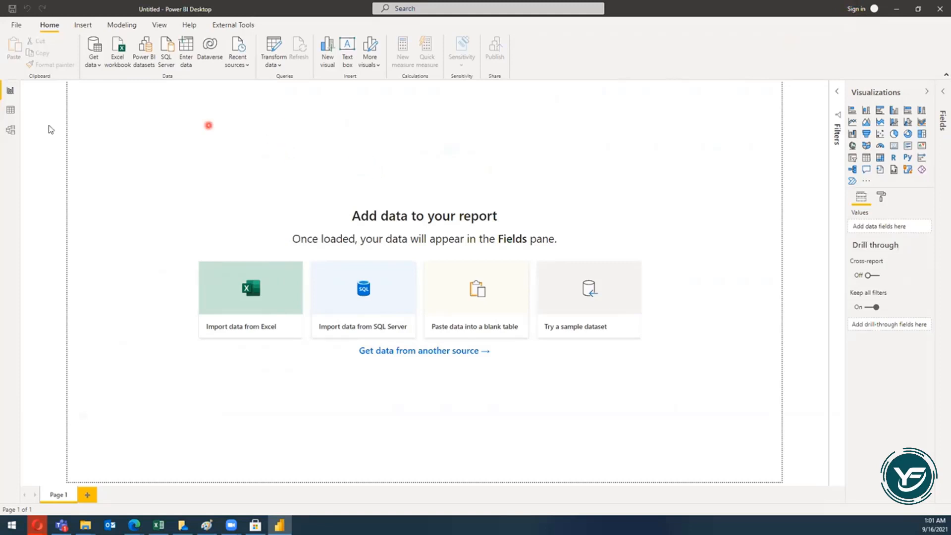
pyautogui.moveTo(241, 149)
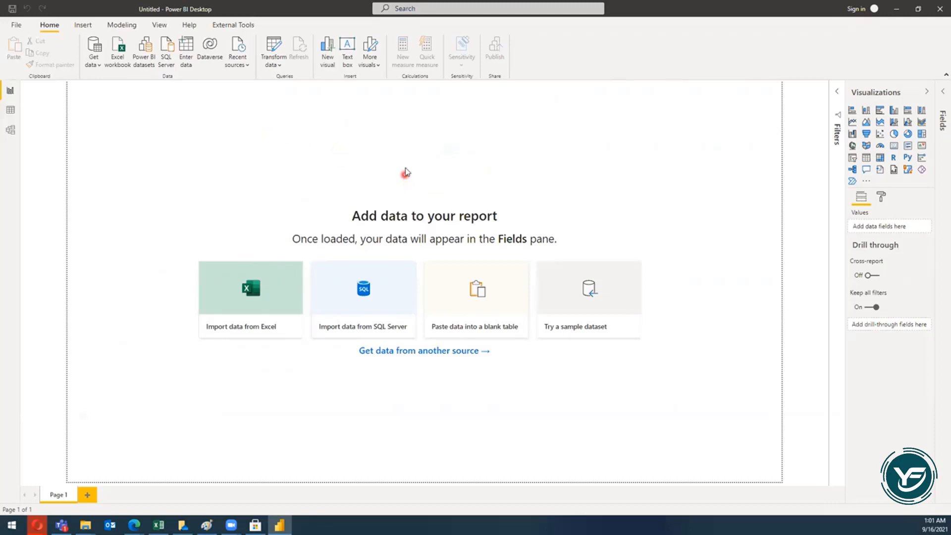
pyautogui.moveTo(353, 161)
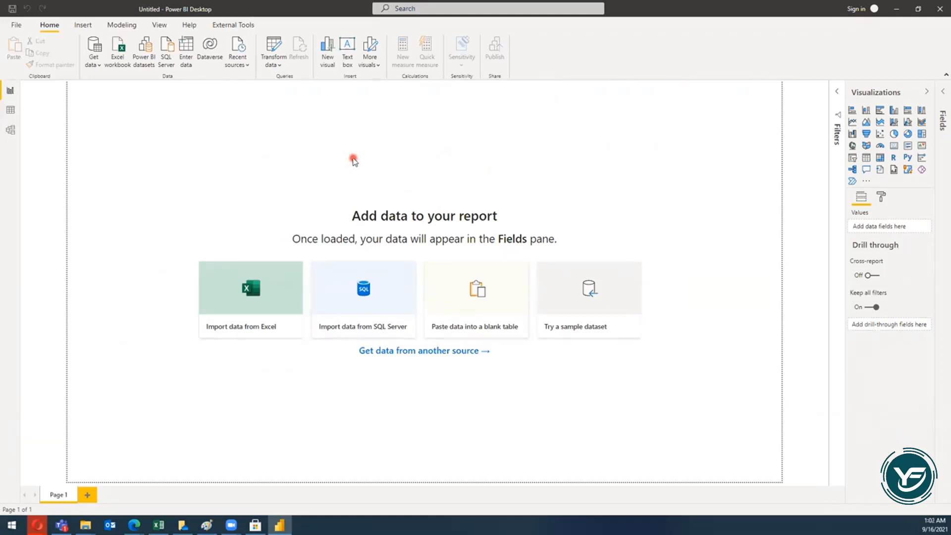
pyautogui.moveTo(333, 113)
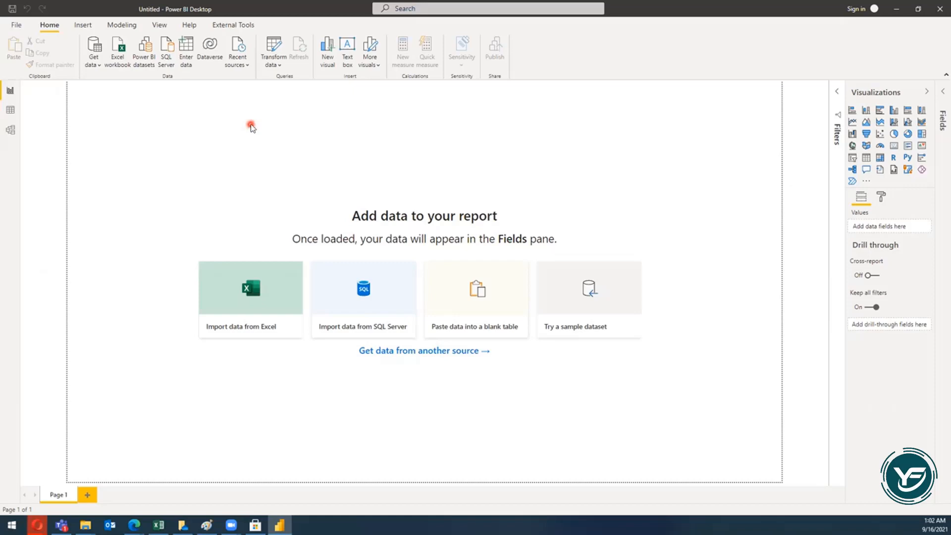
pyautogui.moveTo(156, 129)
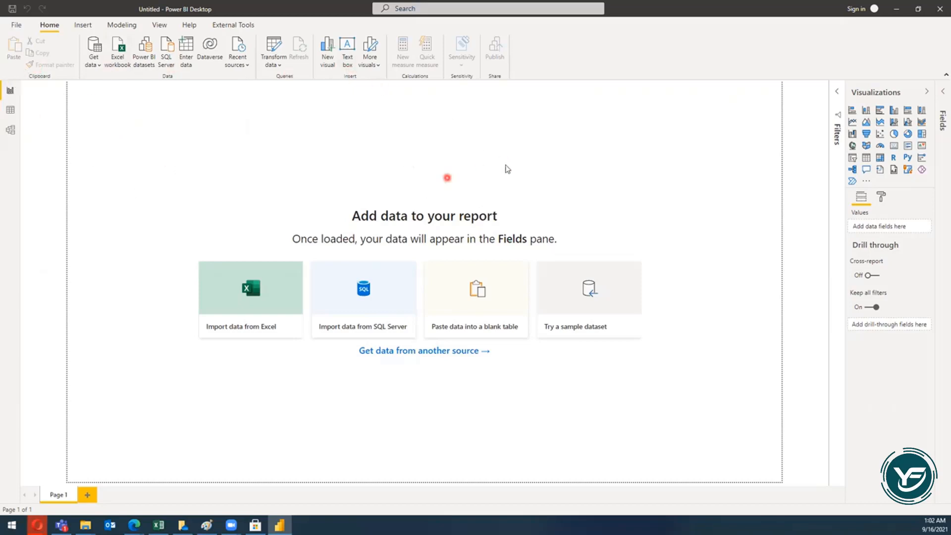
pyautogui.moveTo(544, 132)
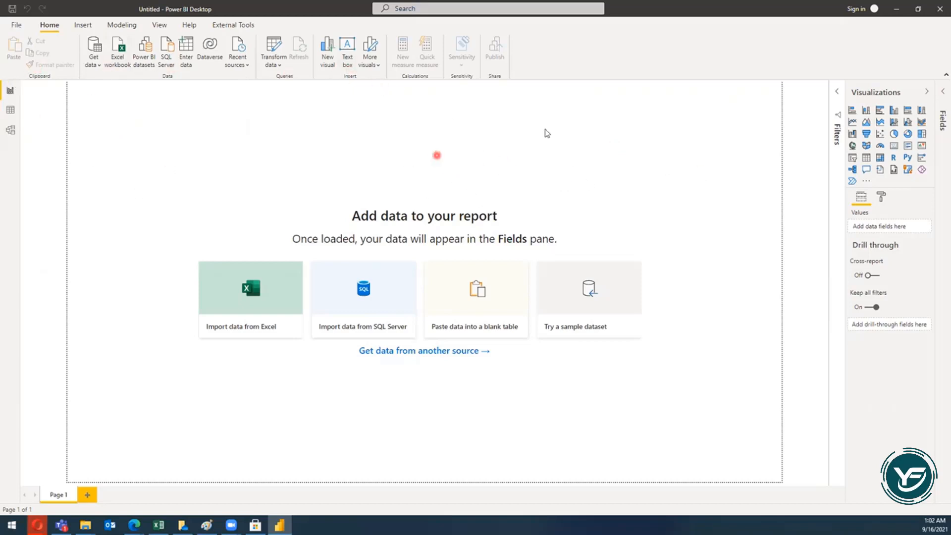
pyautogui.moveTo(690, 181)
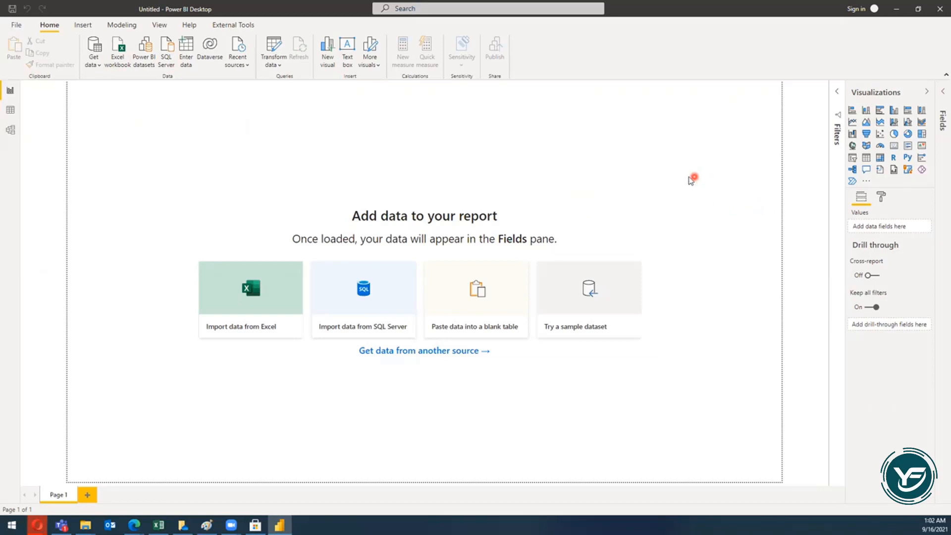
pyautogui.moveTo(654, 170)
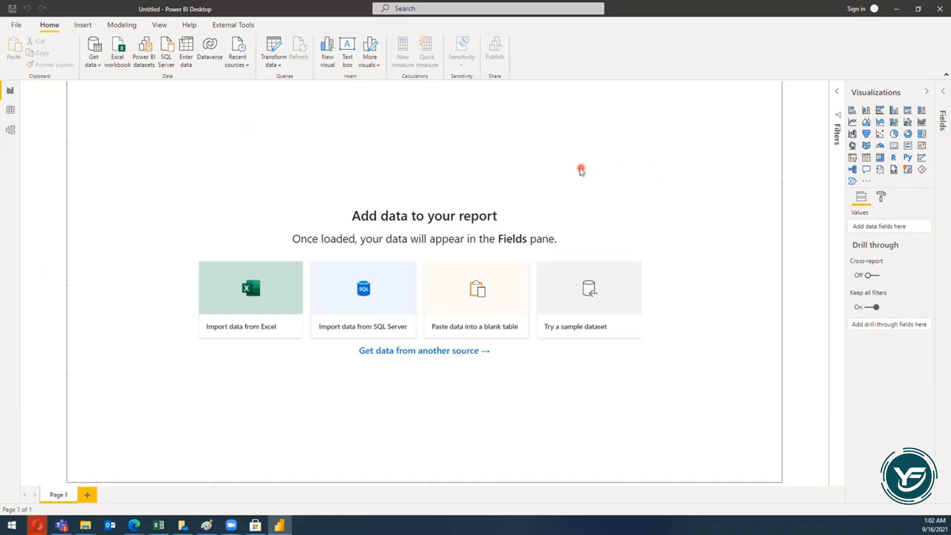
pyautogui.moveTo(578, 170)
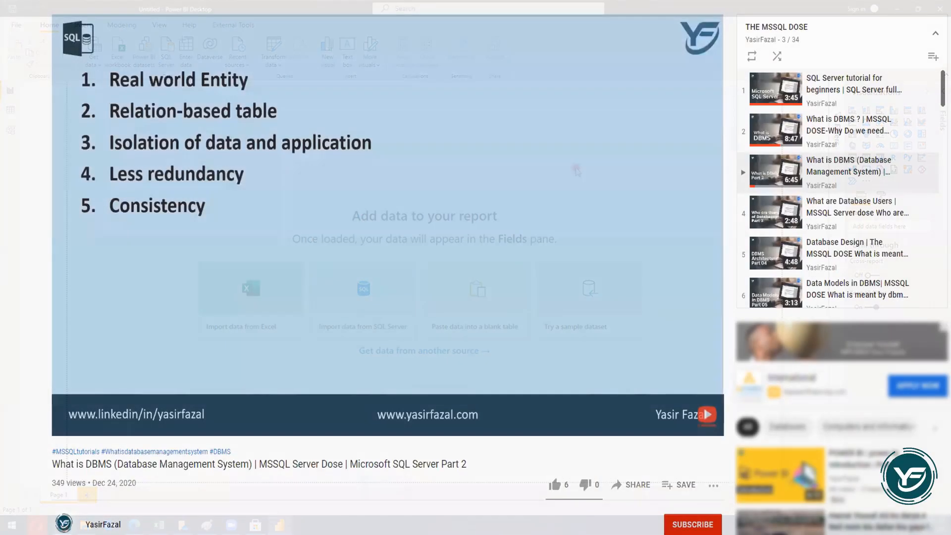
# Like the What is DBMS video and subscribe to its channel
pyautogui.click(525, 315)
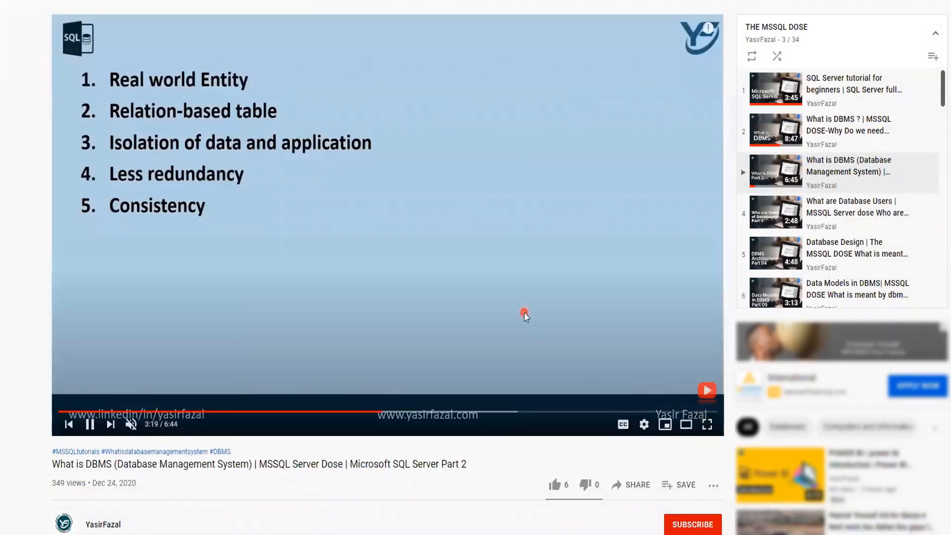
pyautogui.click(553, 484)
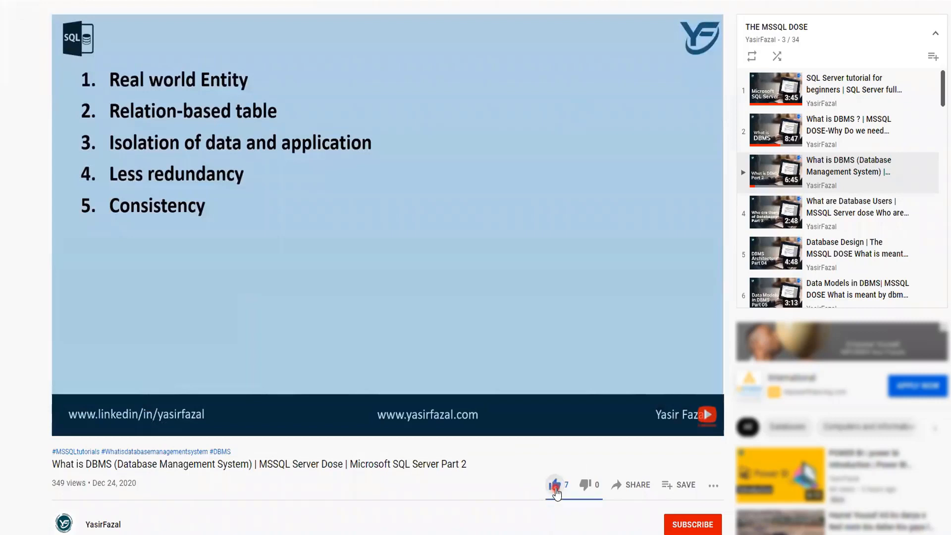
pyautogui.click(553, 485)
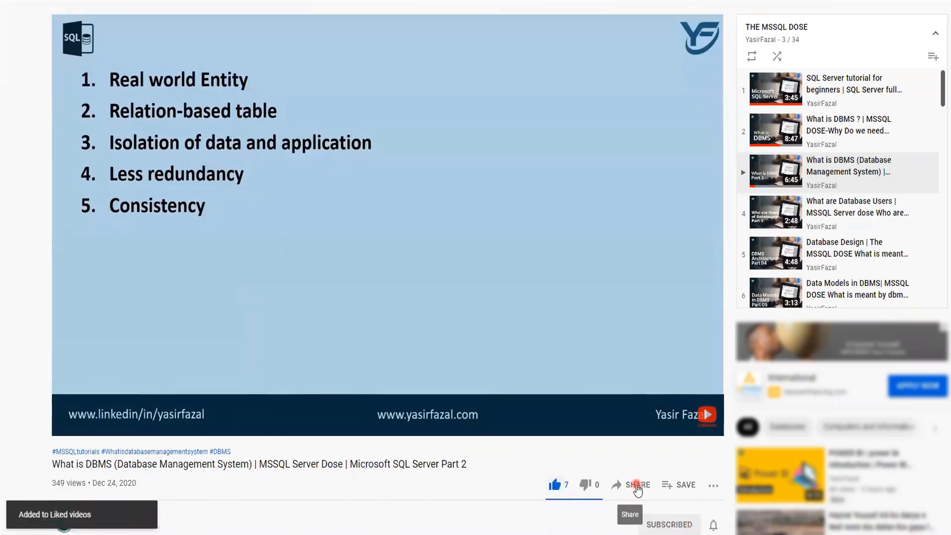
pyautogui.click(669, 524)
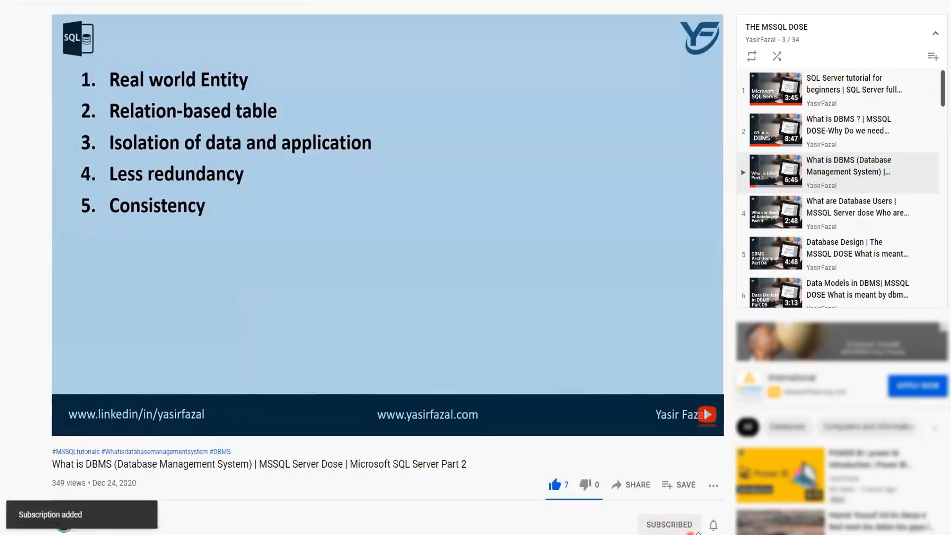